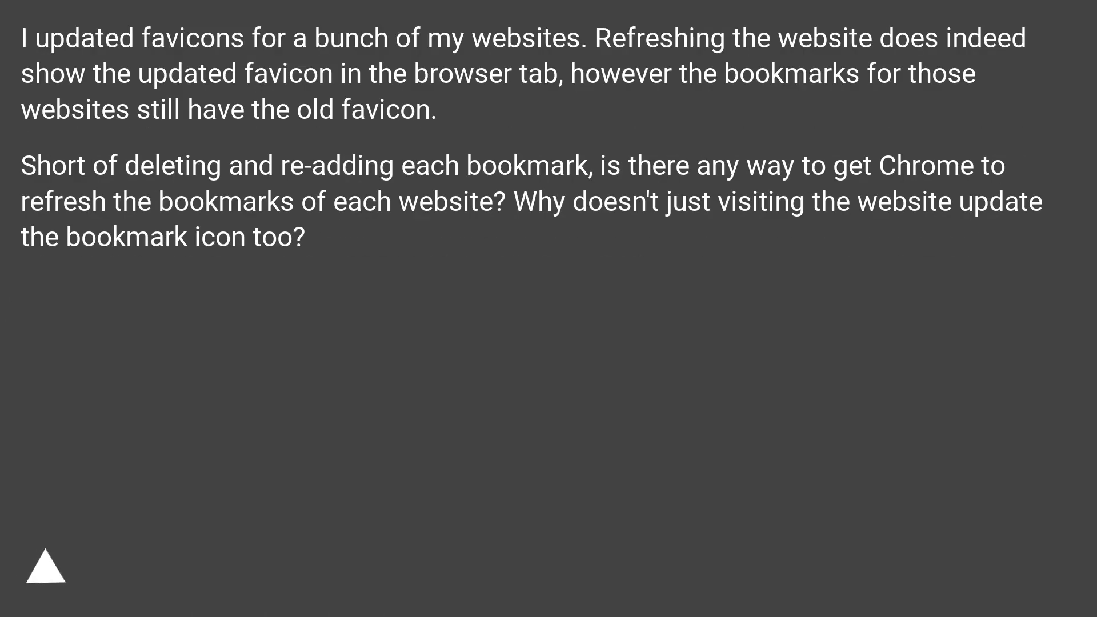
pyautogui.click(45, 565)
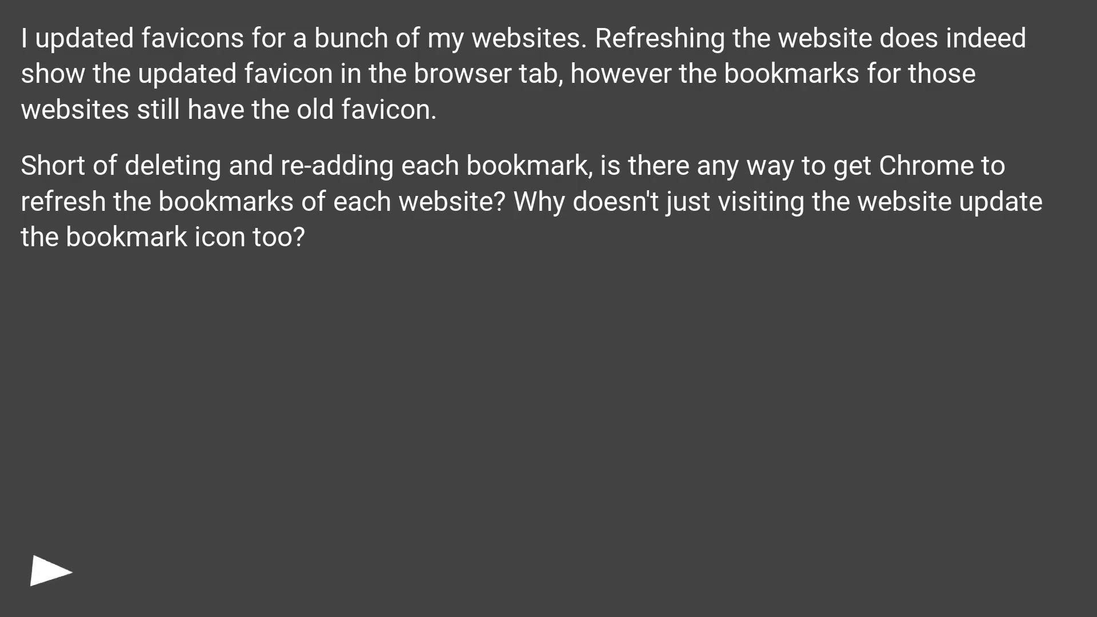
pyautogui.click(49, 571)
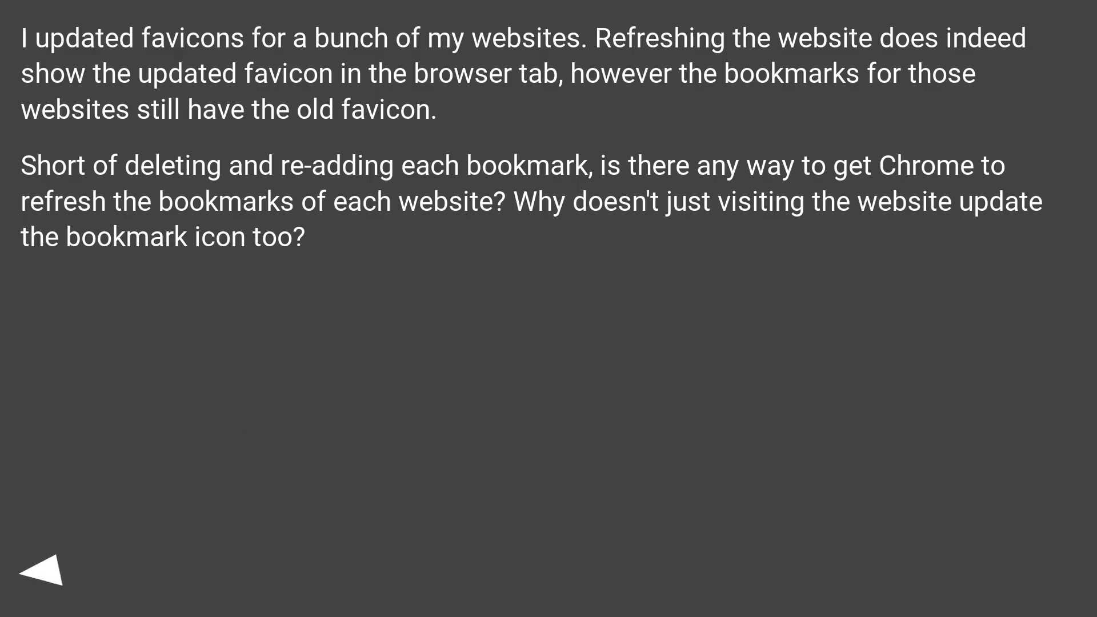
pyautogui.click(46, 564)
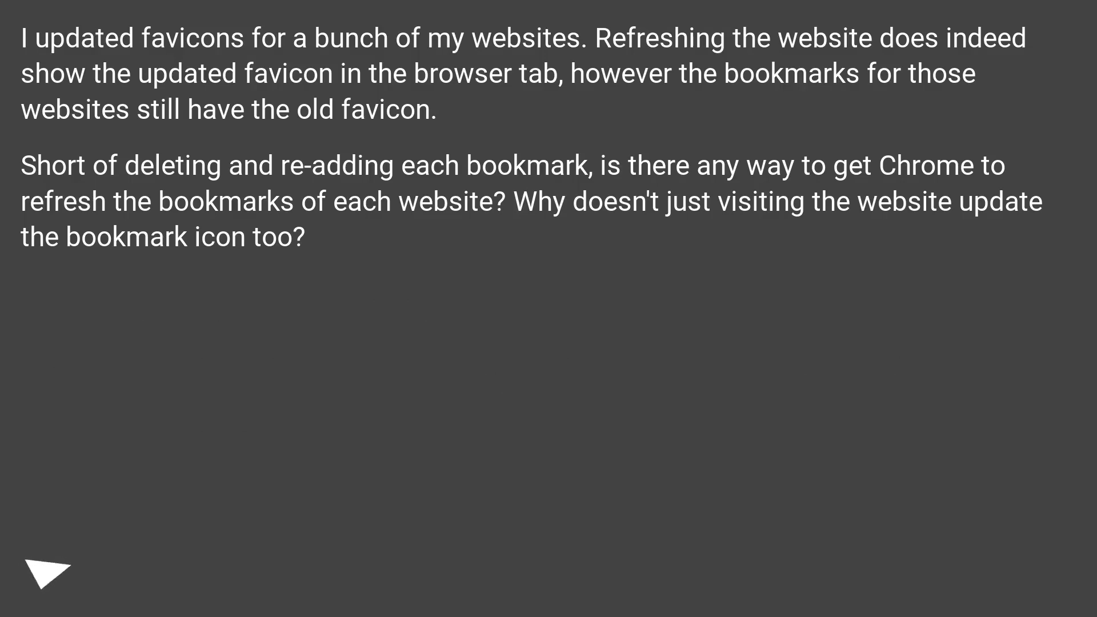
pyautogui.click(46, 570)
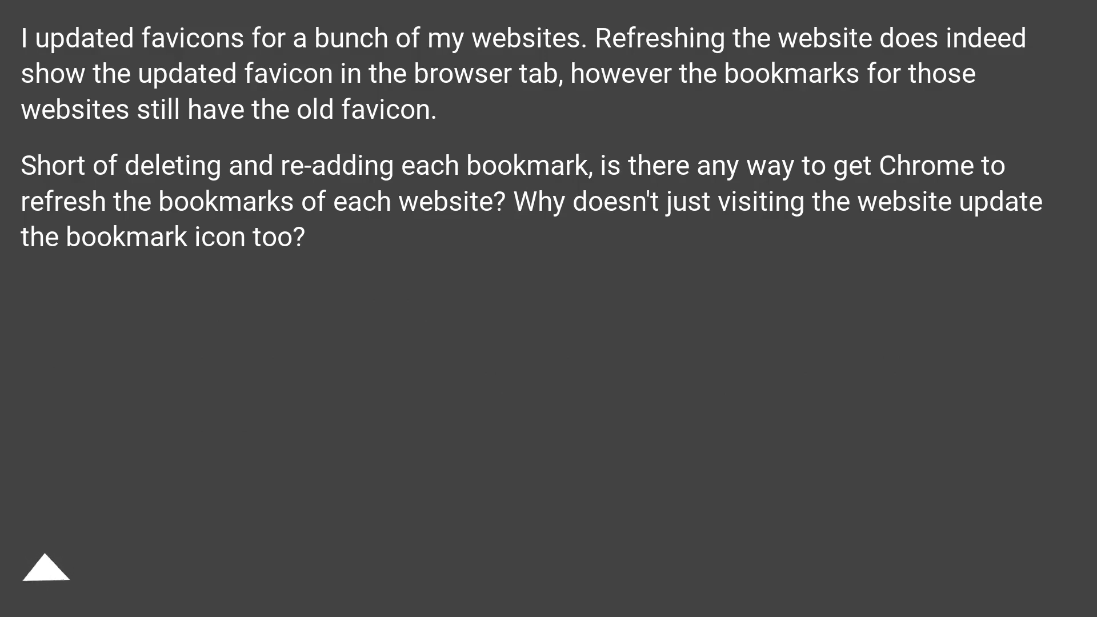
pyautogui.click(46, 567)
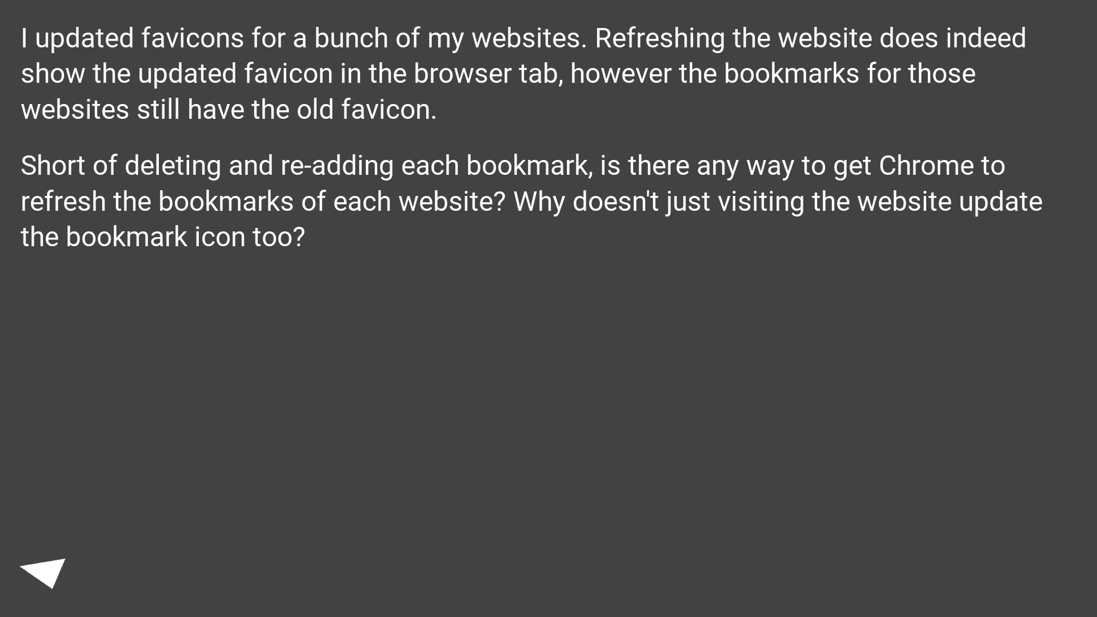
pyautogui.click(47, 570)
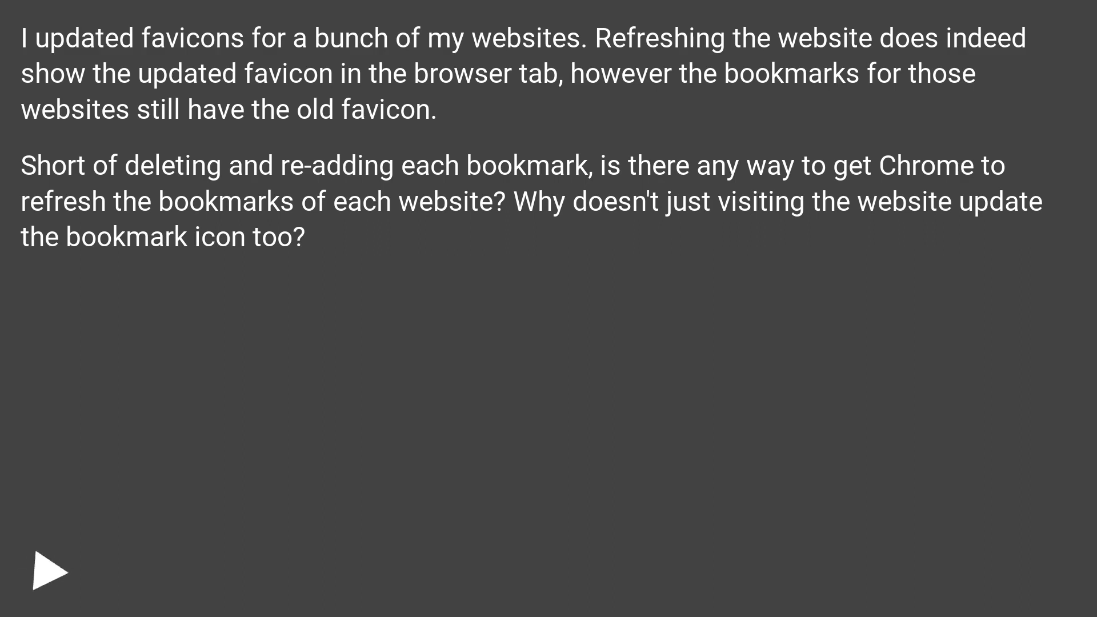
pyautogui.click(49, 571)
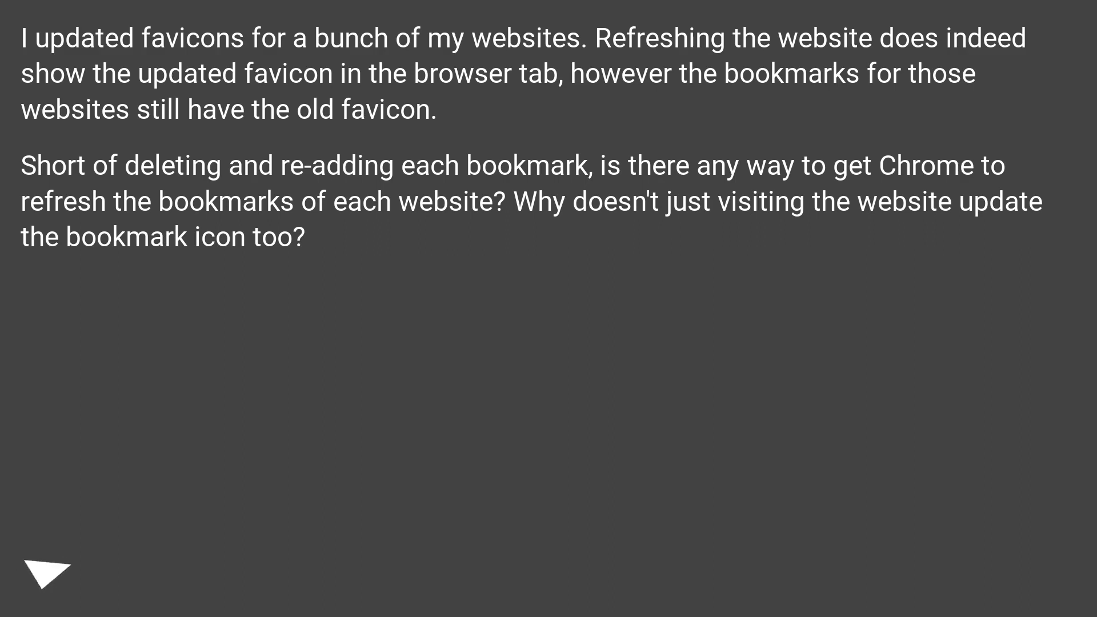
pyautogui.click(47, 567)
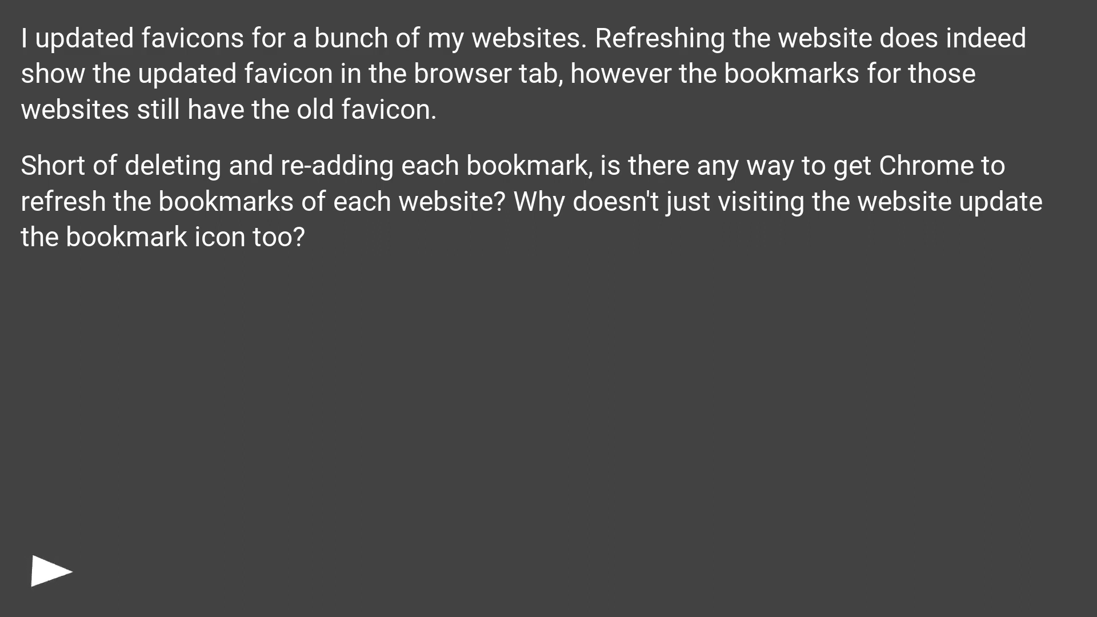
pyautogui.click(50, 571)
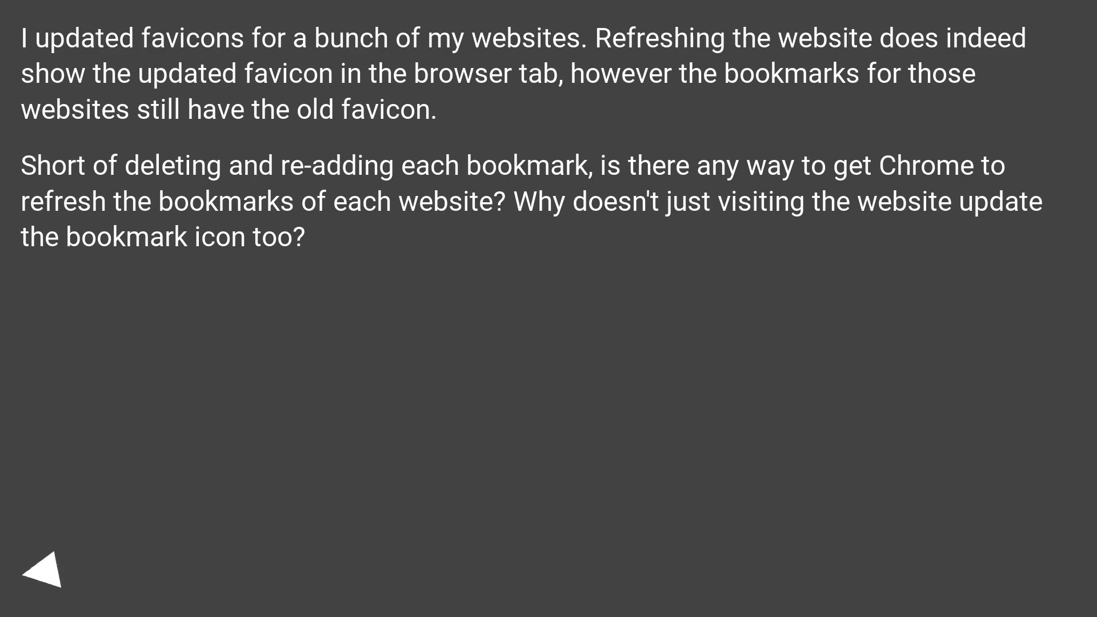
pyautogui.click(46, 567)
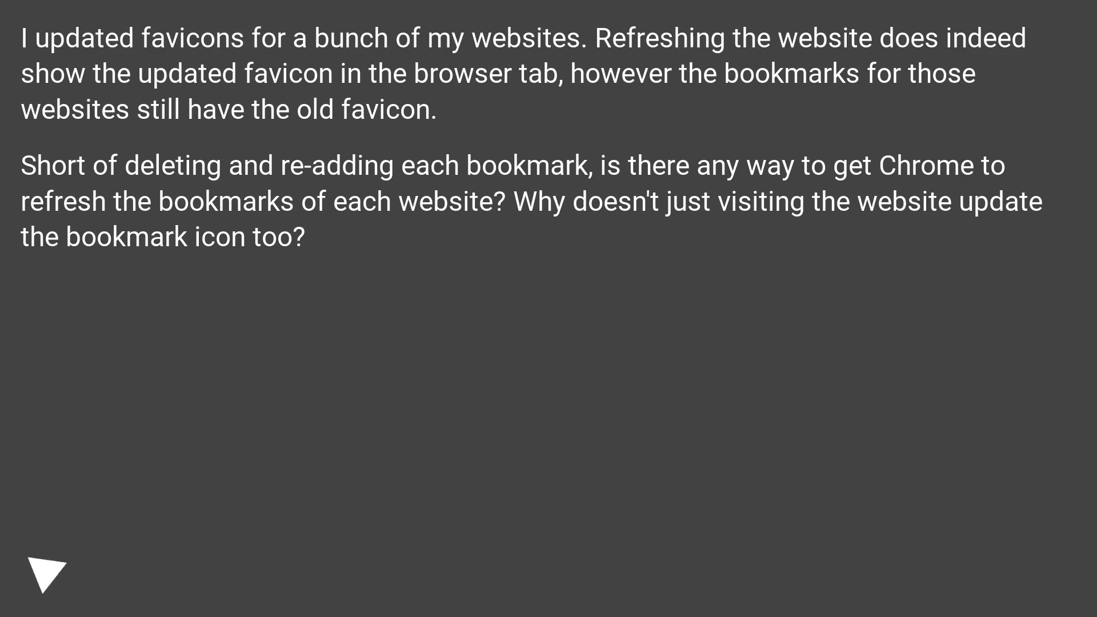